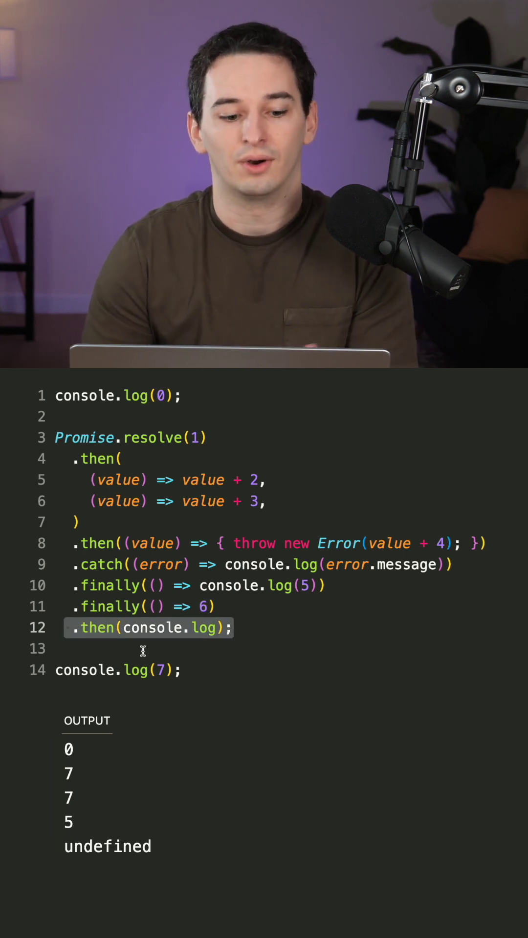
mouse_move(257, 564)
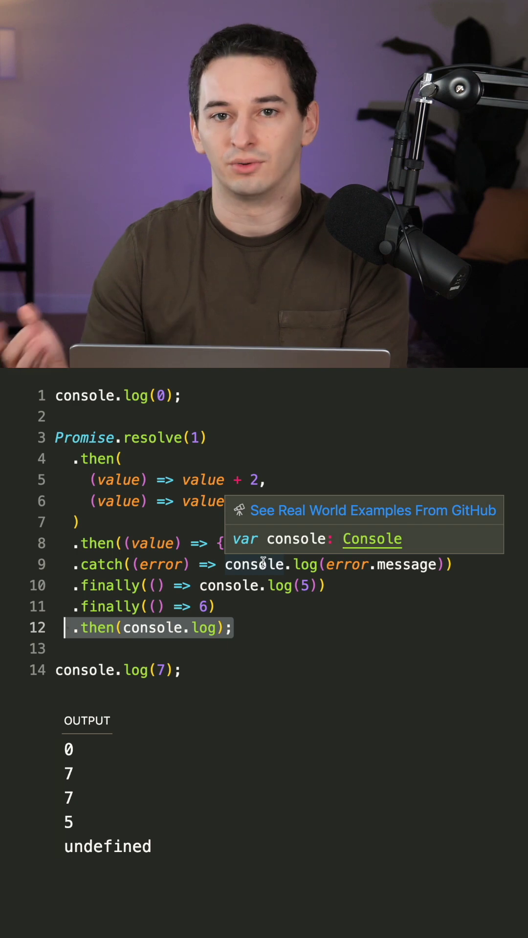